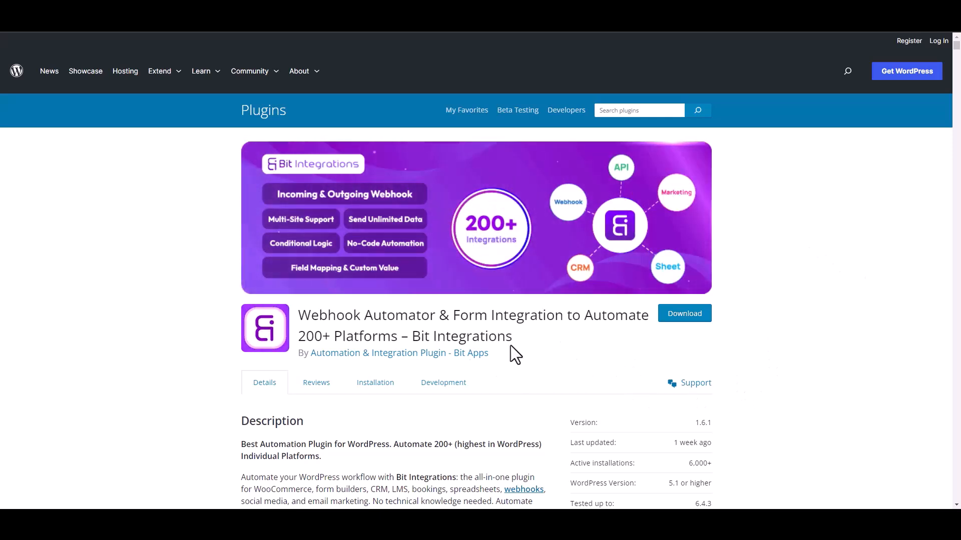
Select MailPoet as the trigger with Contact Form as the form, then continue.
double_click(461, 336)
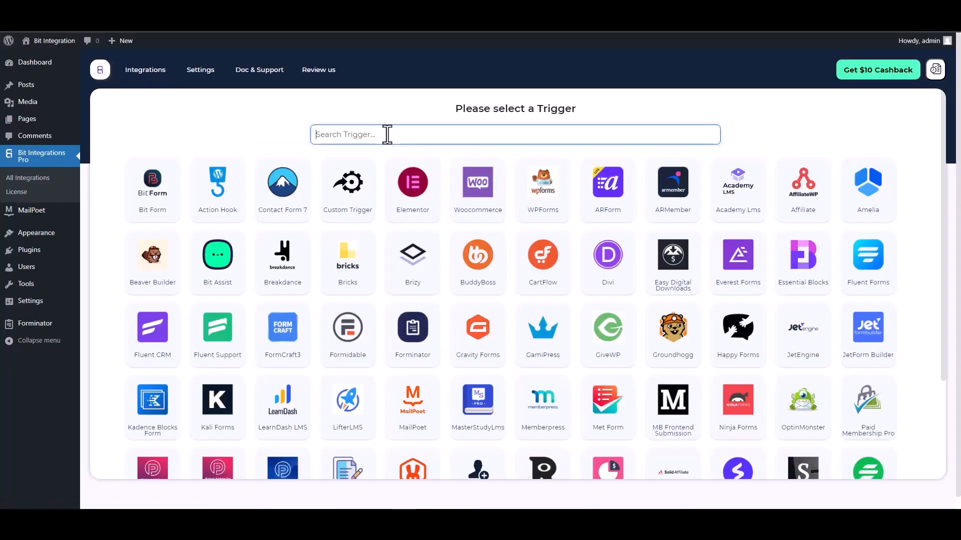
type("m")
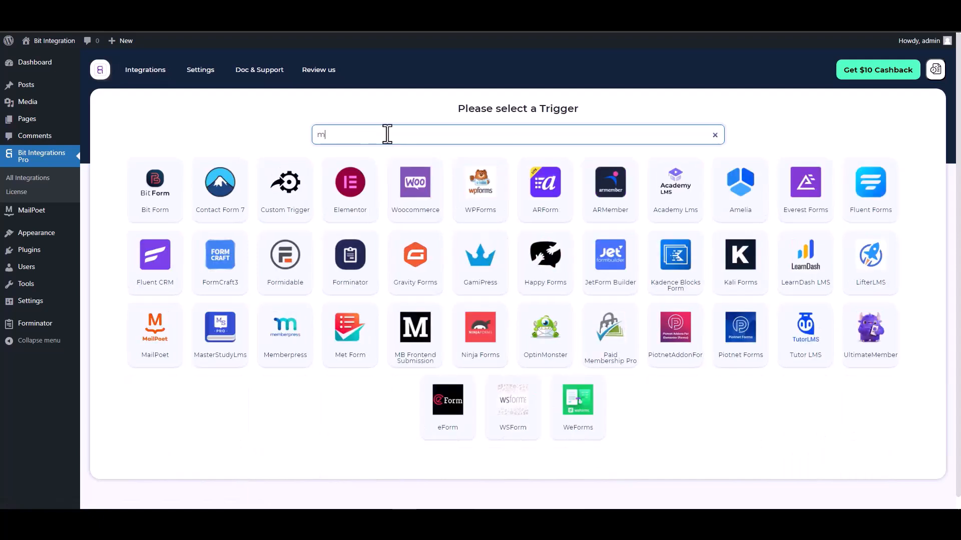
left_click(155, 324)
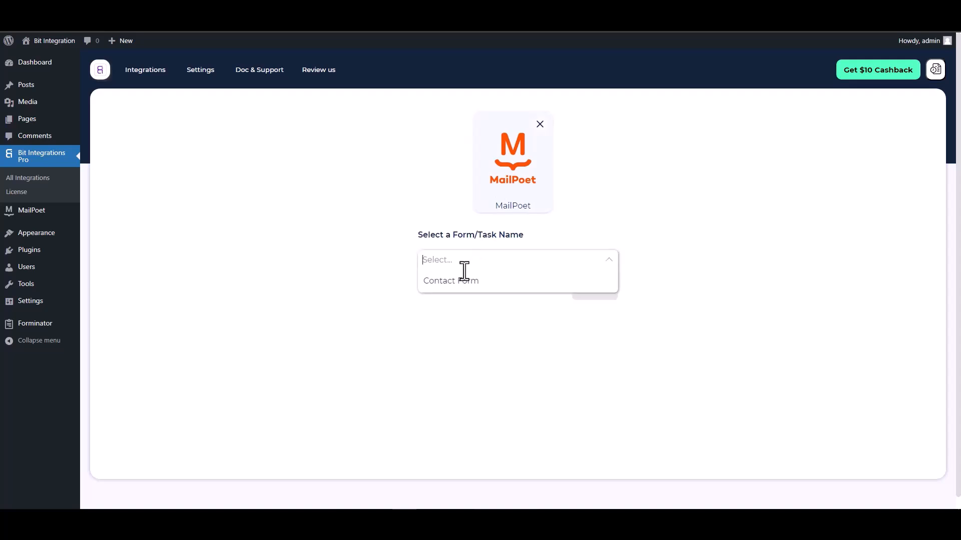
left_click(451, 281)
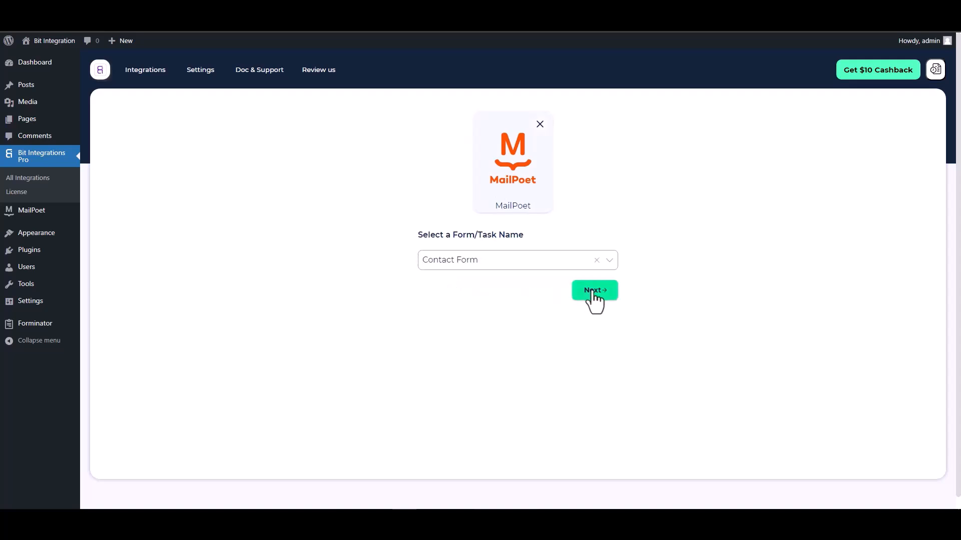
left_click(595, 290)
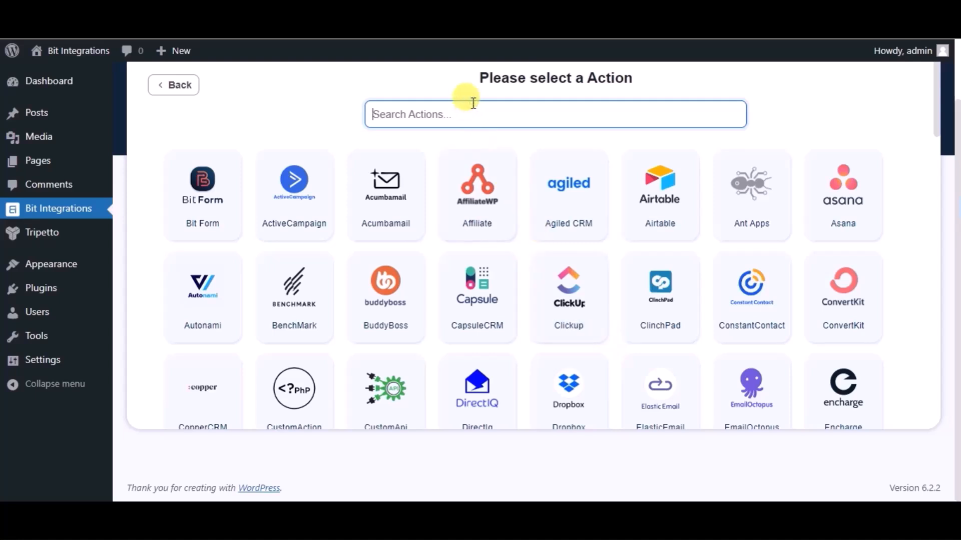
Choose Zoho Recruit as the action with the zoho.com data center.
type("zoho re")
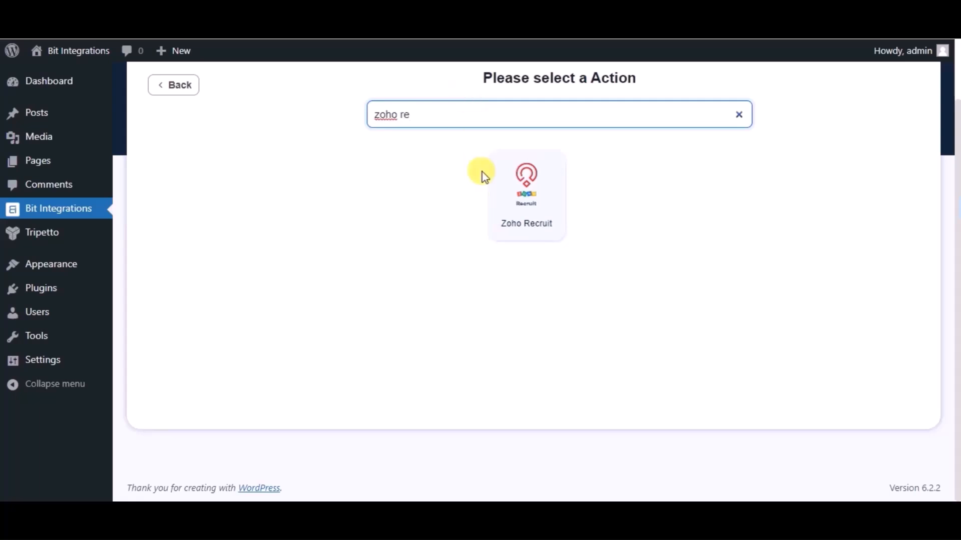
left_click(525, 181)
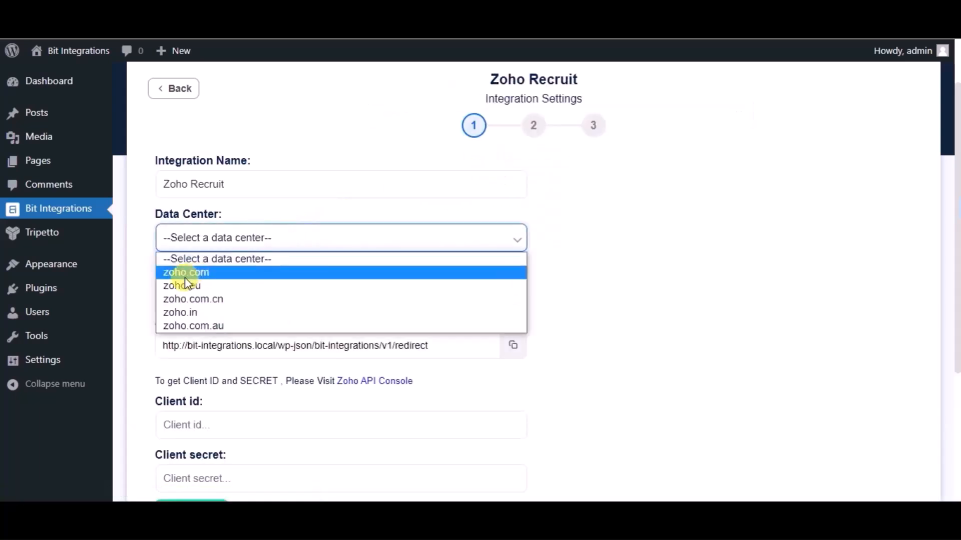
left_click(186, 273)
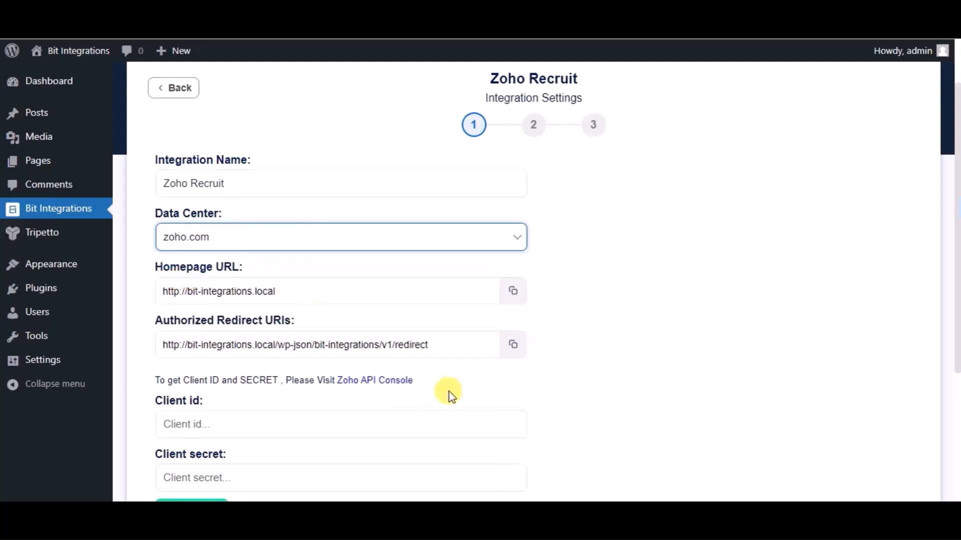
scroll("down", 3)
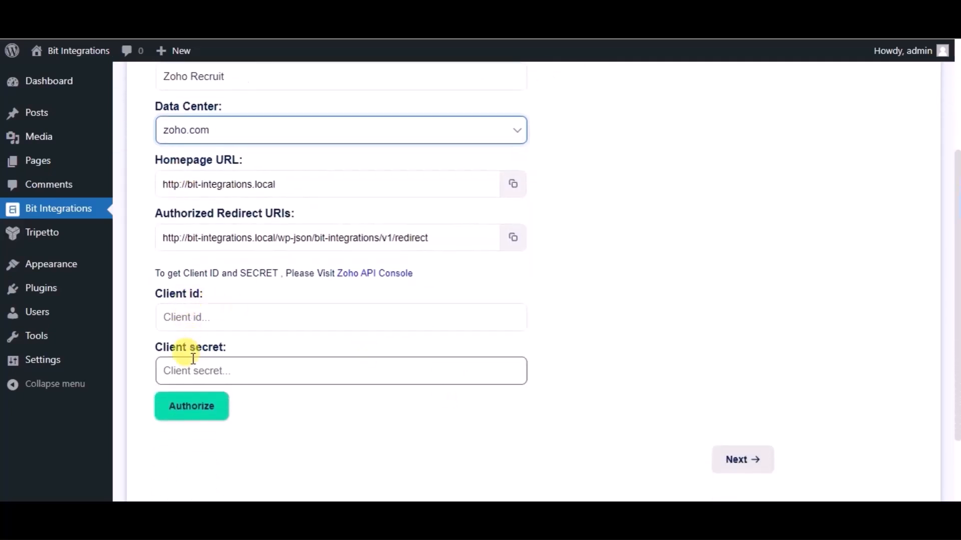
left_click(375, 273)
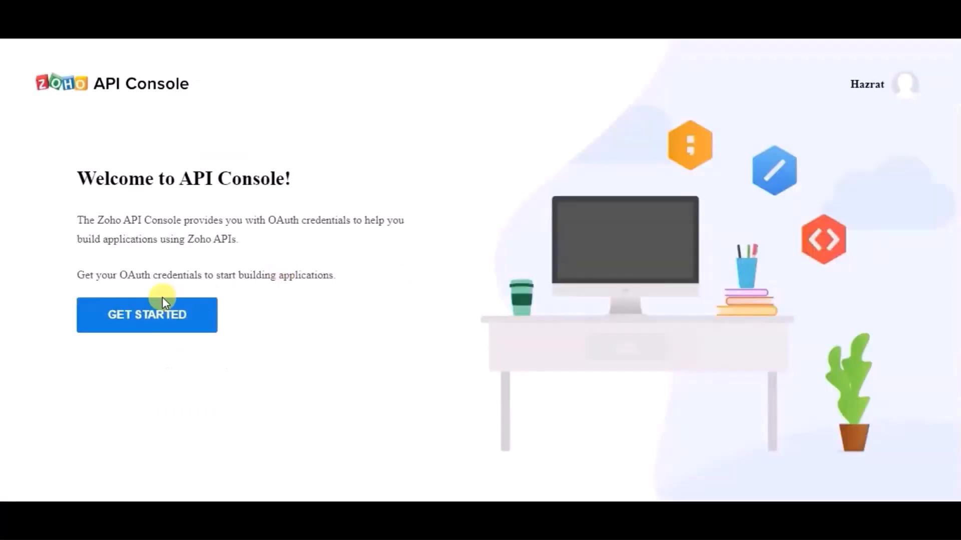
Start a server-based application client in Zoho API Console named Bit Integrations.
left_click(146, 315)
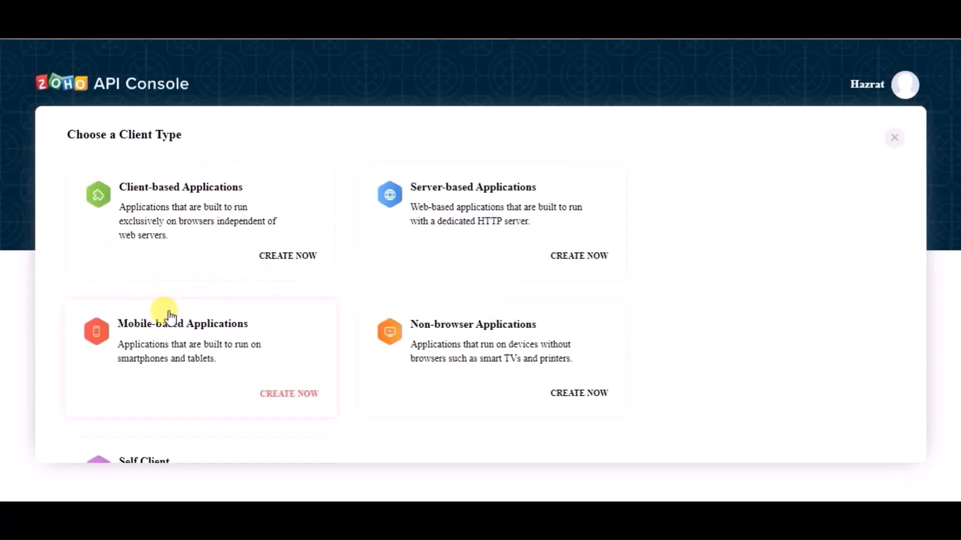
mouse_move(530, 192)
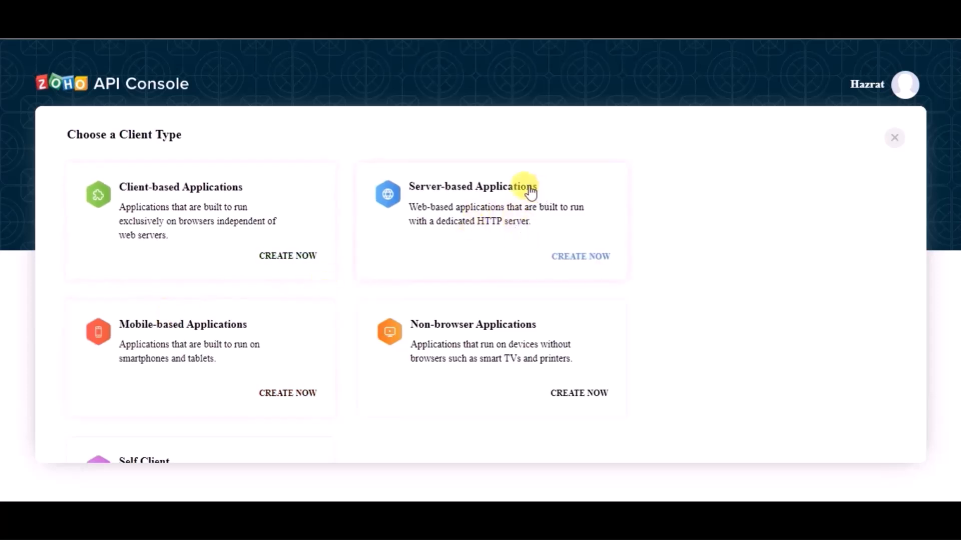
left_click(580, 256)
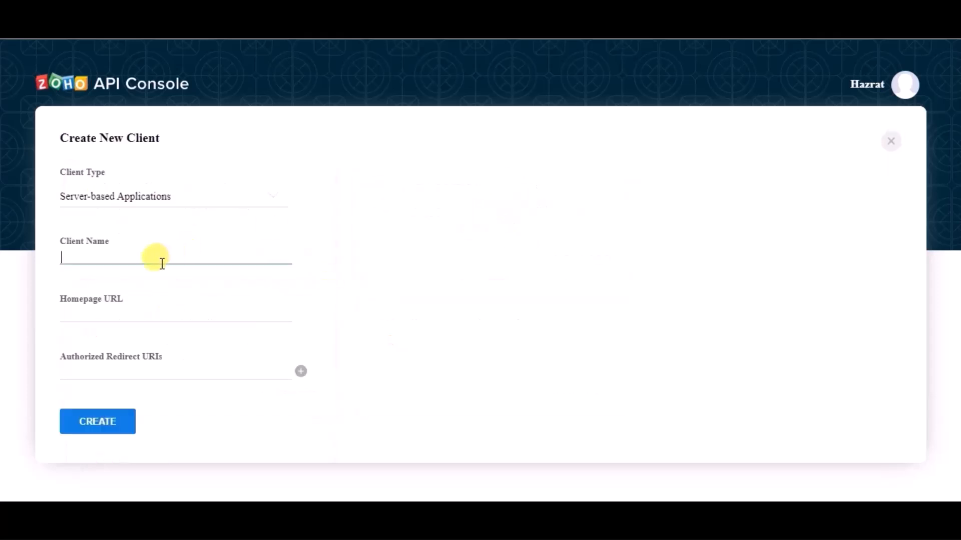
type("Bit Integrations")
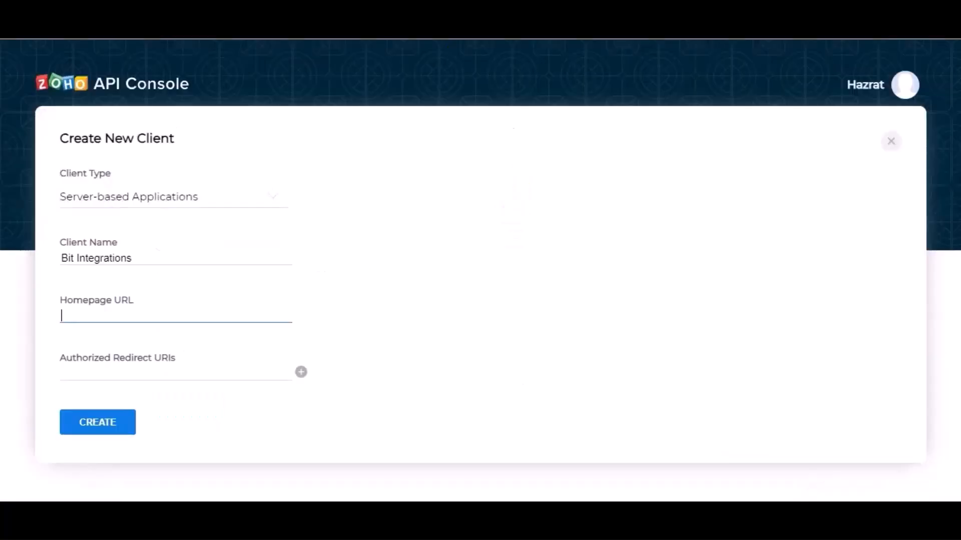
type("http://bit-integrations.local")
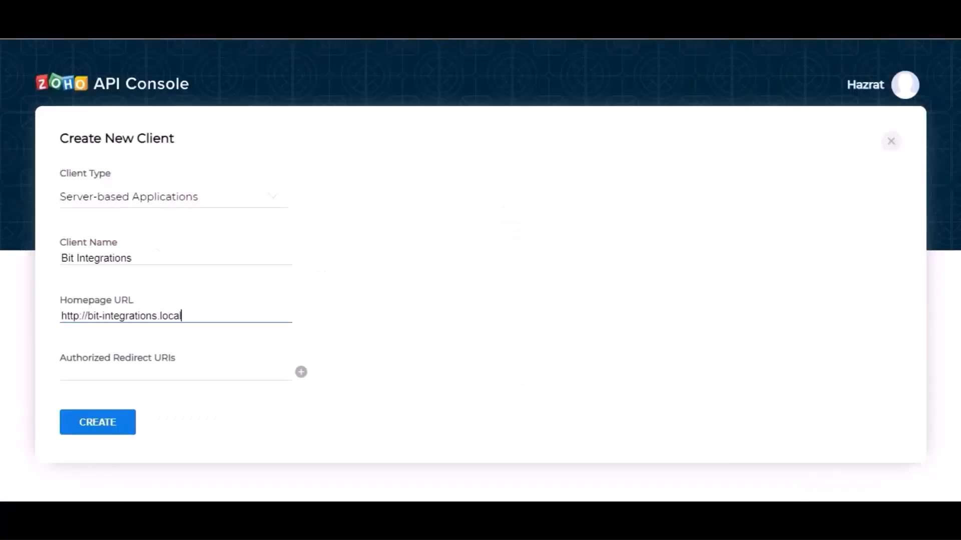
left_click(512, 238)
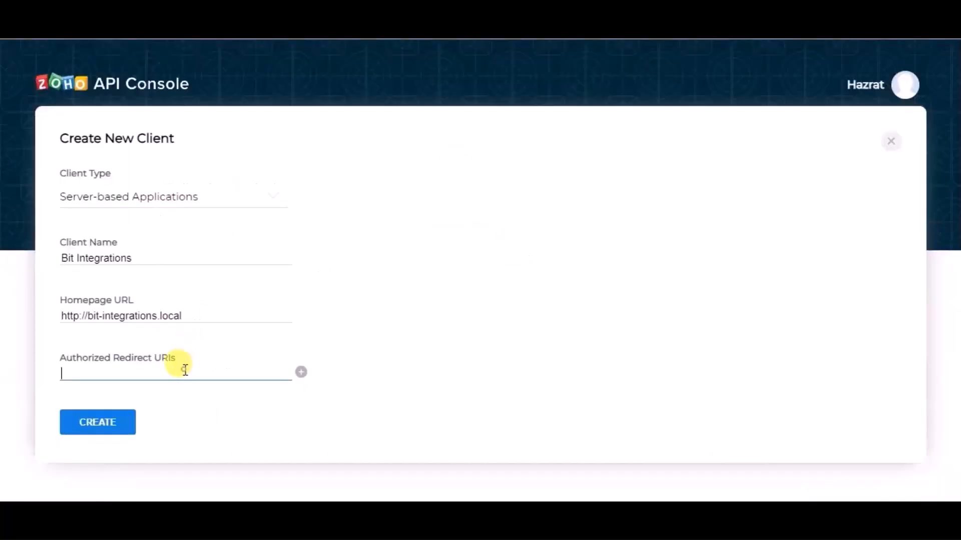
type("http://bit-integrations.local/wp-json/bit-integrations/v1/redirect")
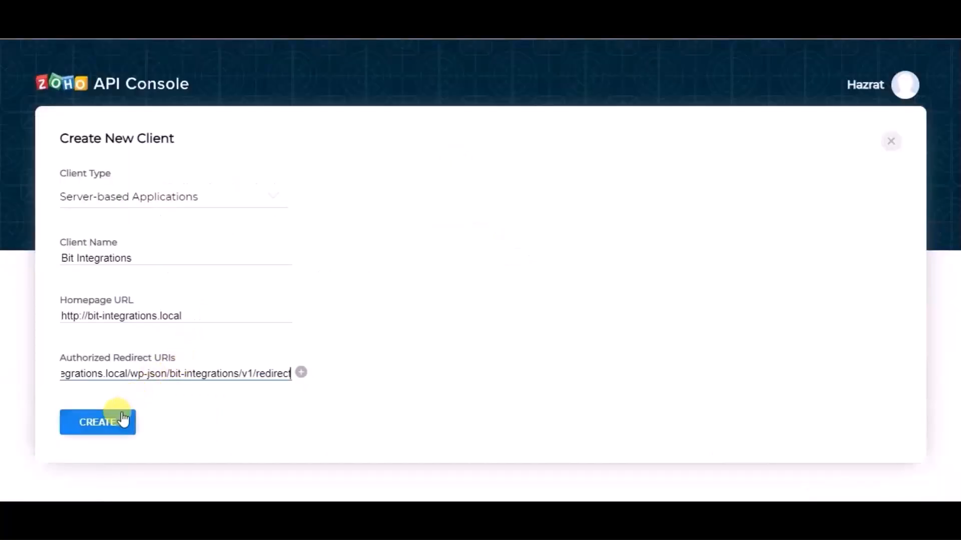
left_click(98, 422)
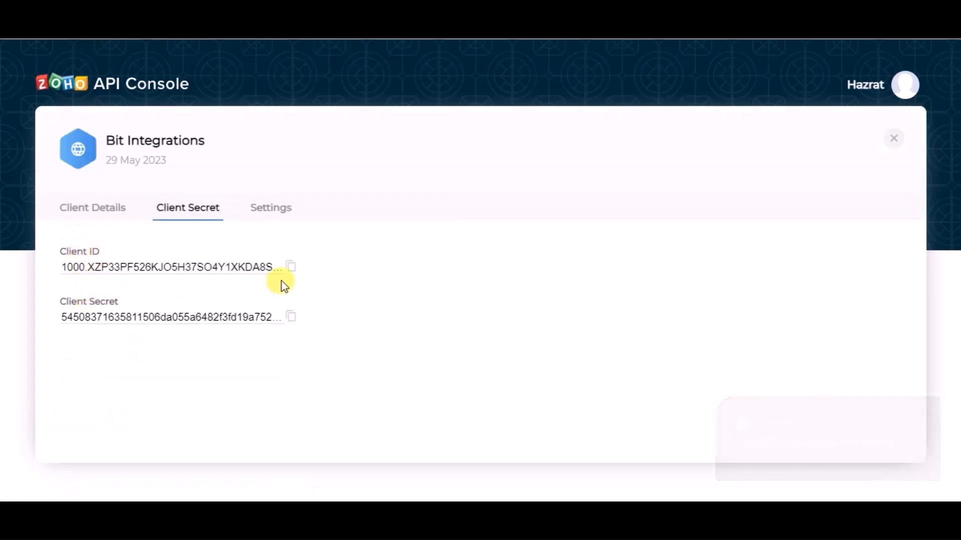
left_click(291, 267)
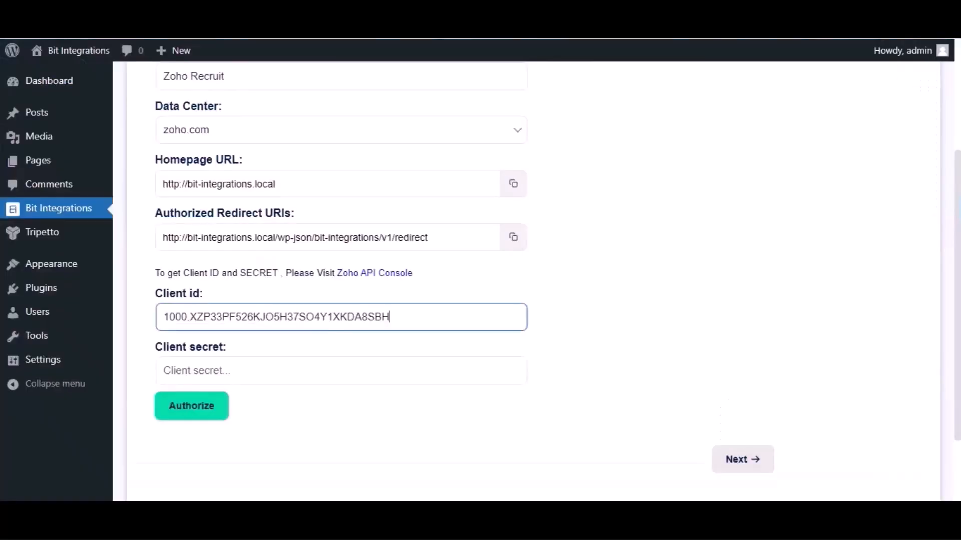
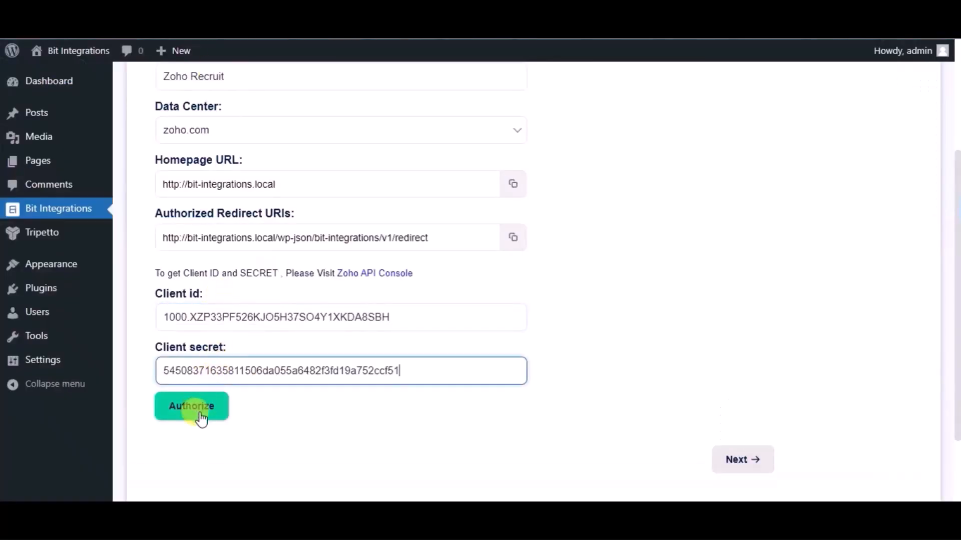
Paste the client secret, authorize and accept Zoho Recruit access, then advance to modules.
left_click(191, 406)
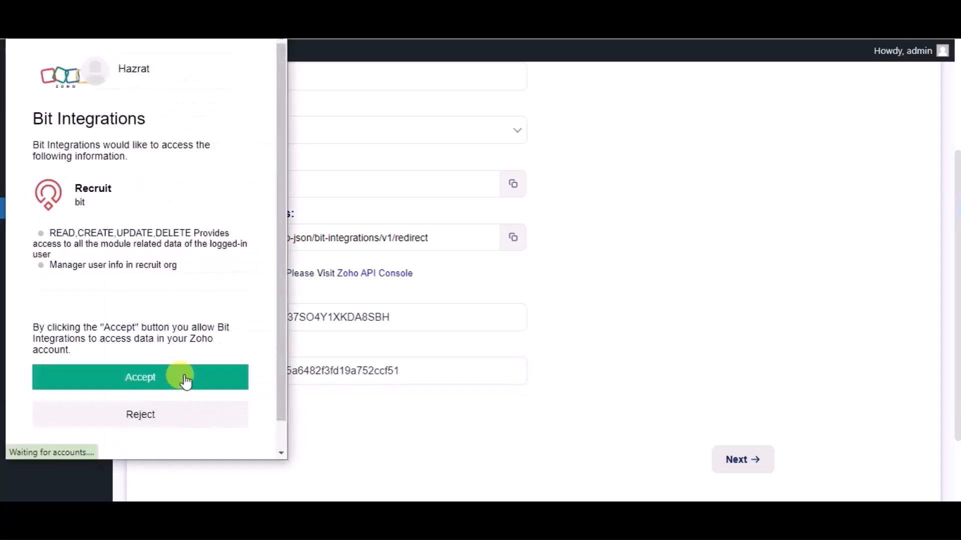
left_click(140, 377)
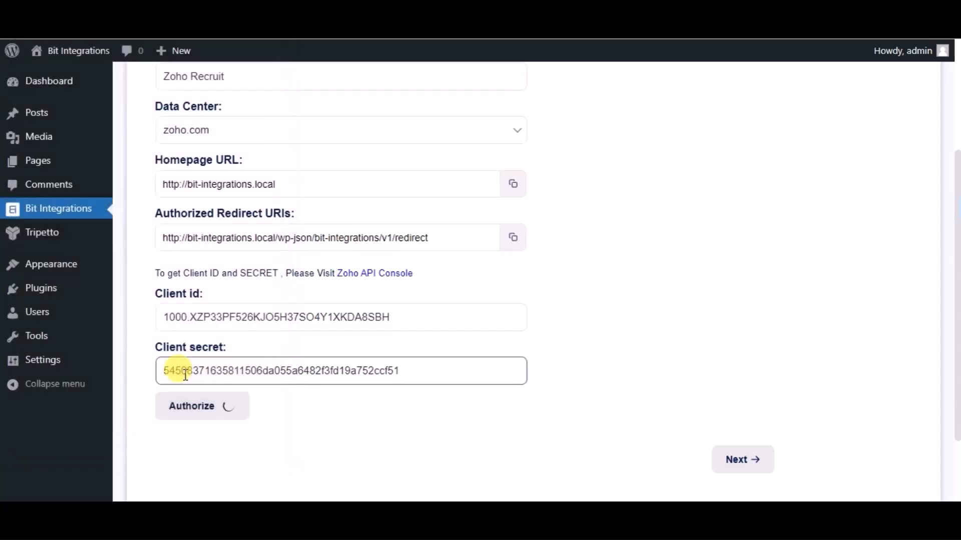
left_click(199, 406)
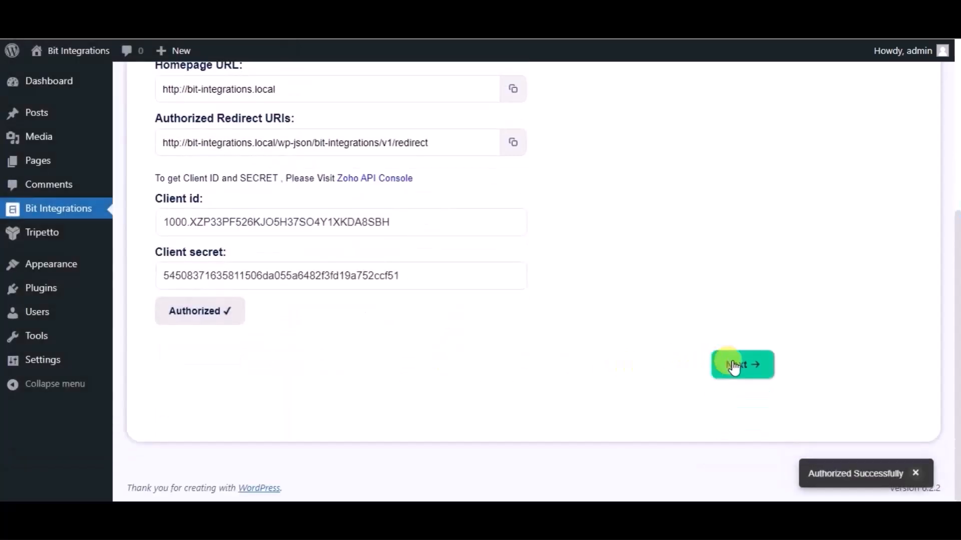
left_click(739, 365)
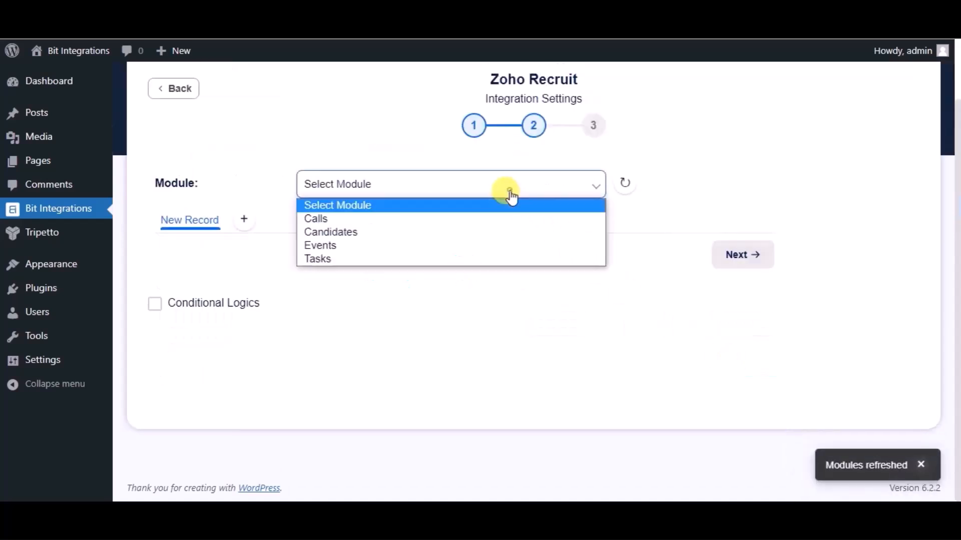
mouse_move(396, 233)
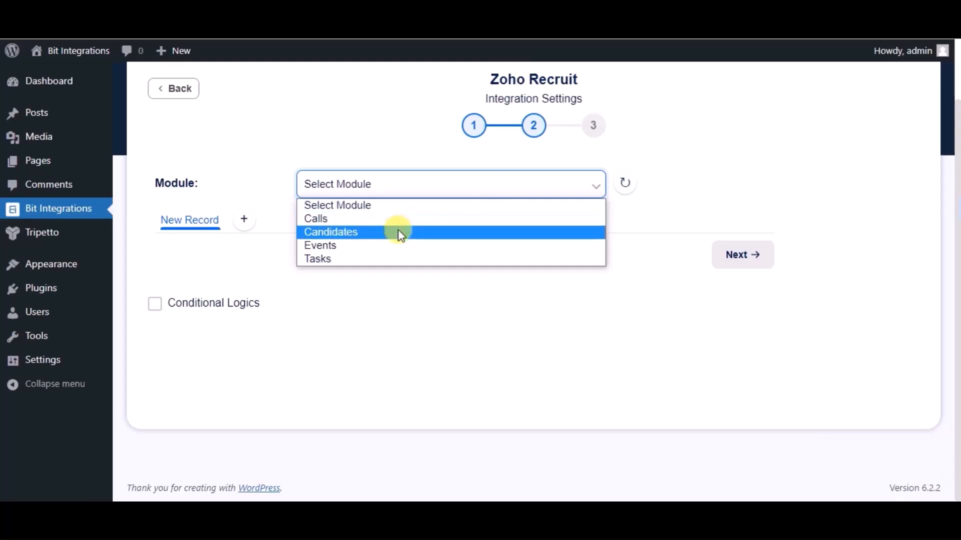
Choose the Candidates module and map Name to Last Name and Email address to Email.
left_click(330, 232)
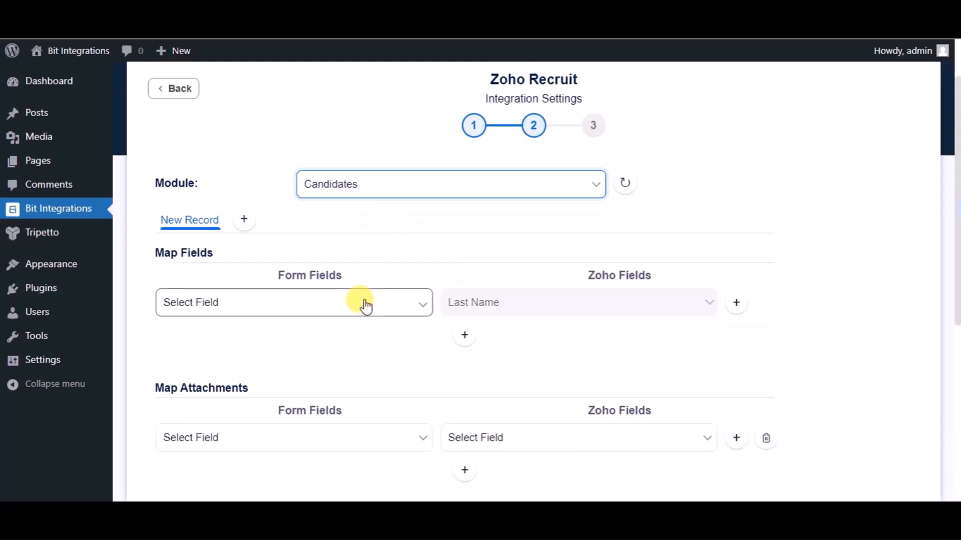
left_click(293, 303)
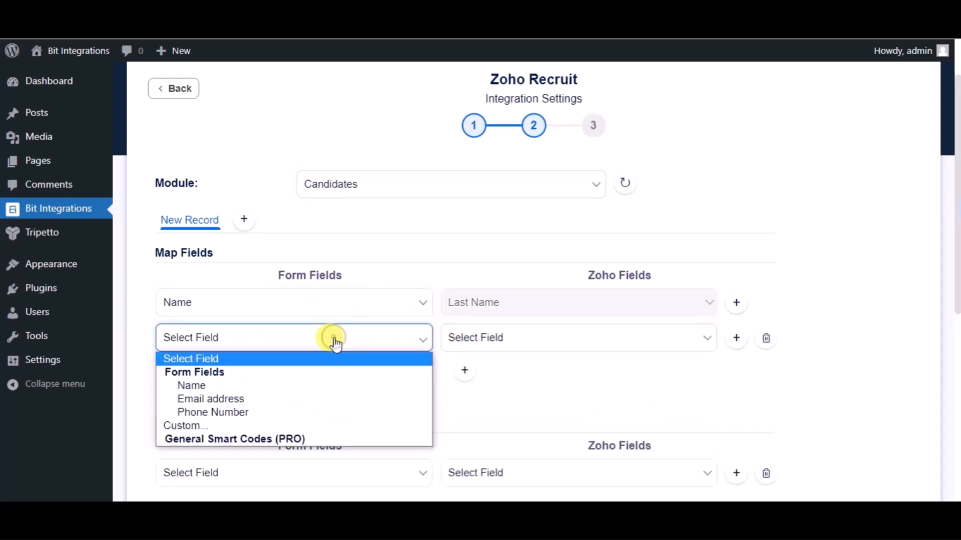
left_click(210, 399)
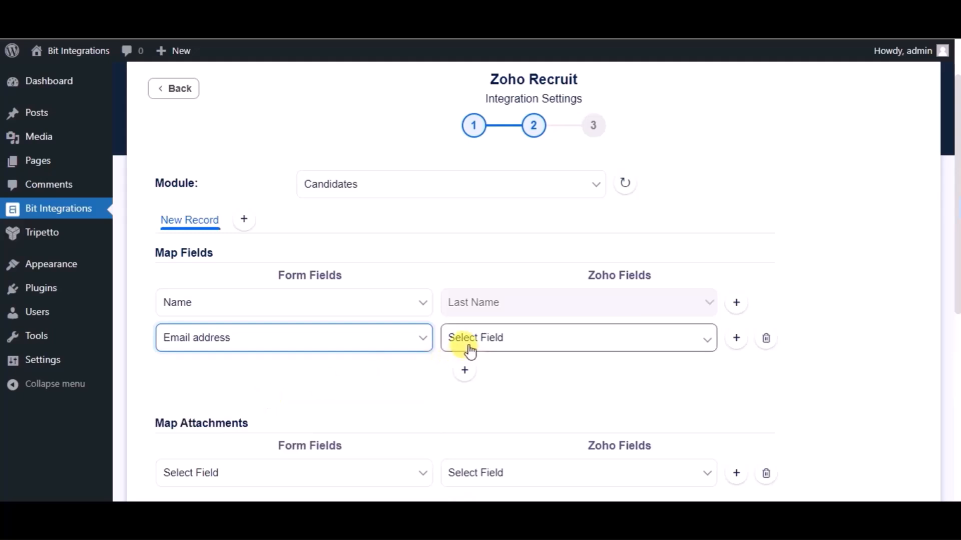
left_click(578, 338)
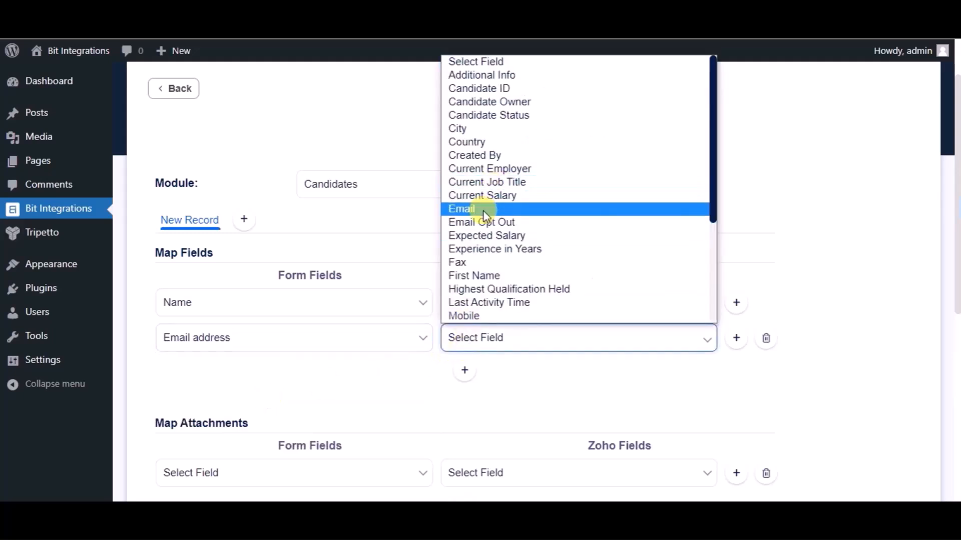
left_click(475, 209)
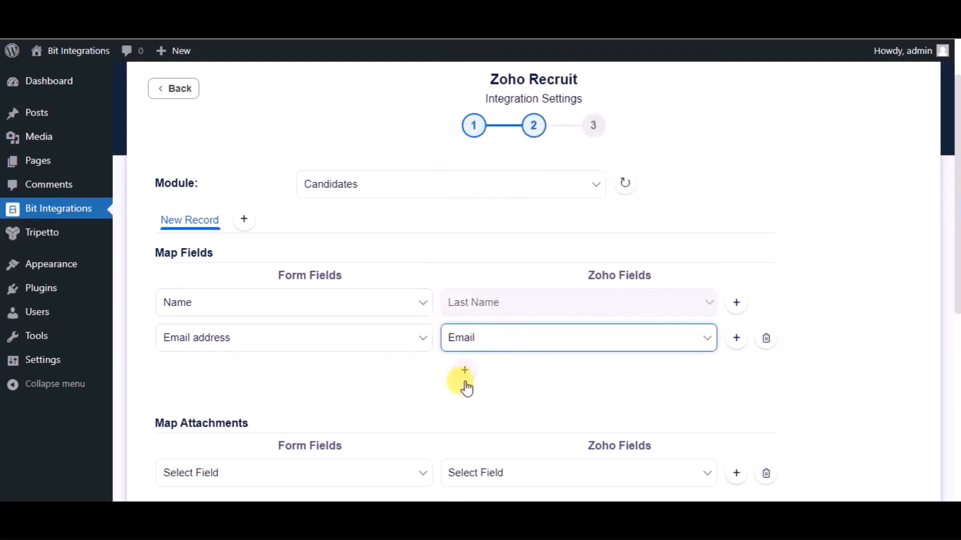
Add a mapping row linking Phone Number to the Zoho Mobile field.
left_click(465, 373)
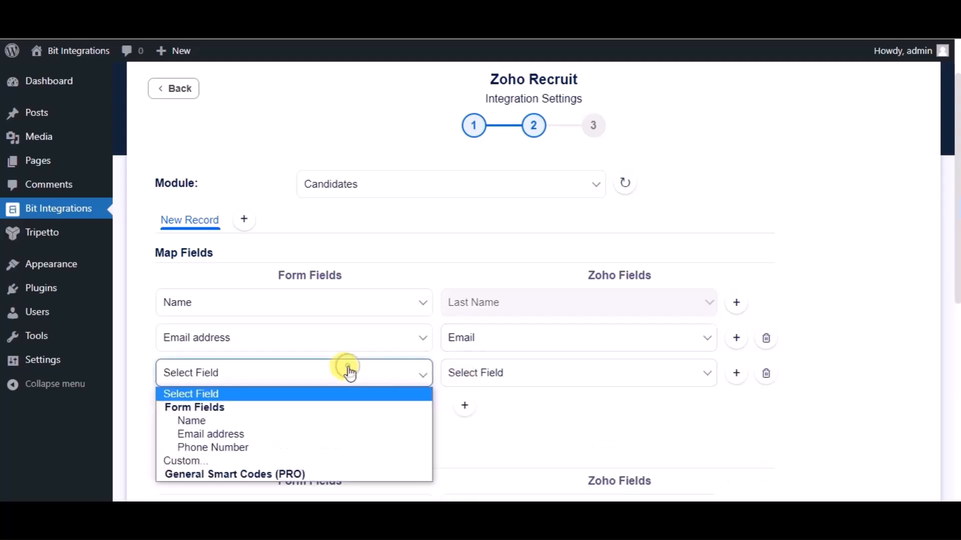
left_click(212, 448)
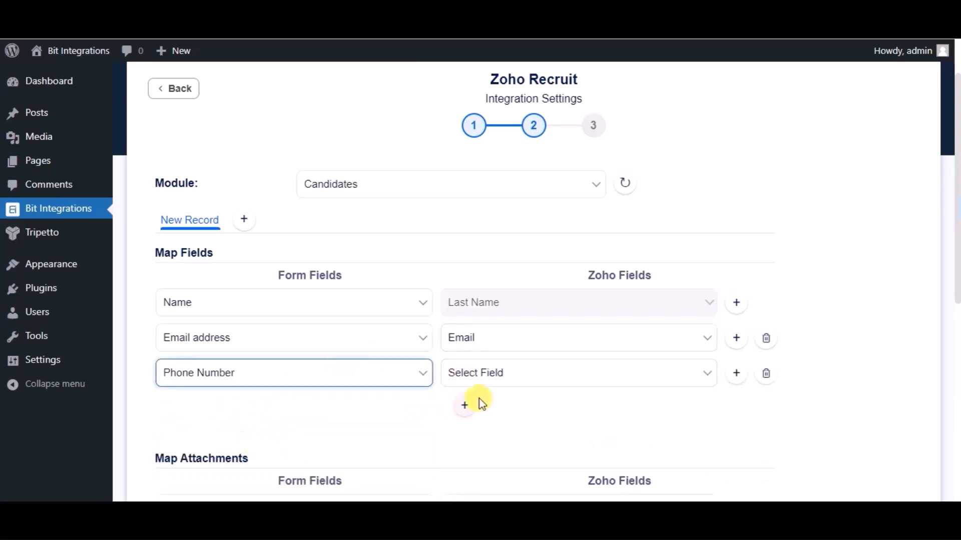
left_click(578, 373)
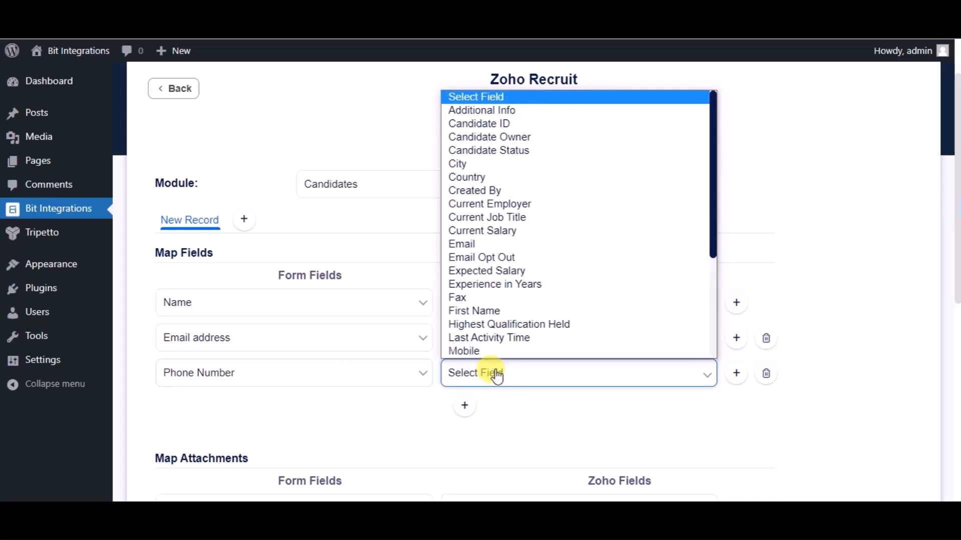
left_click(464, 351)
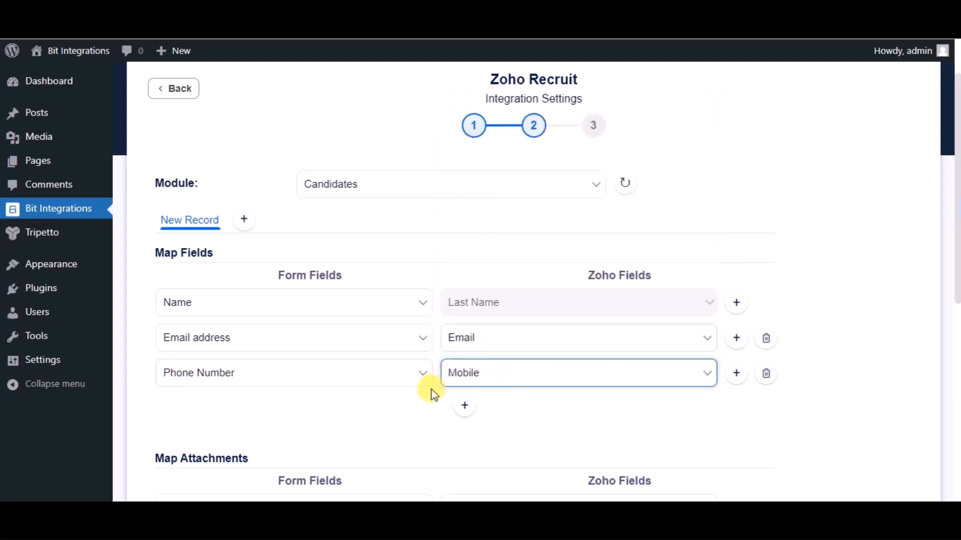
scroll("down", 3)
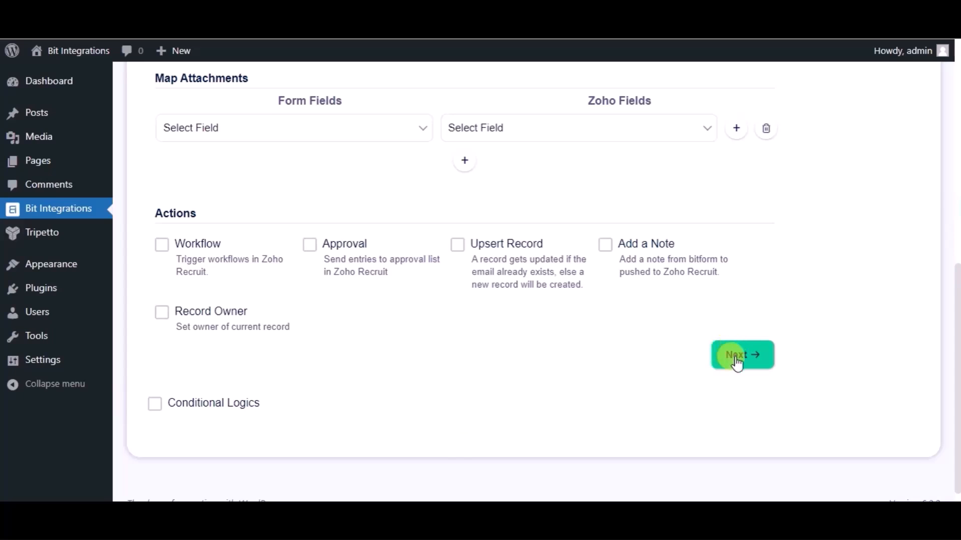
Advance past mapping and Finish & Save the Zoho Recruit integration.
left_click(743, 355)
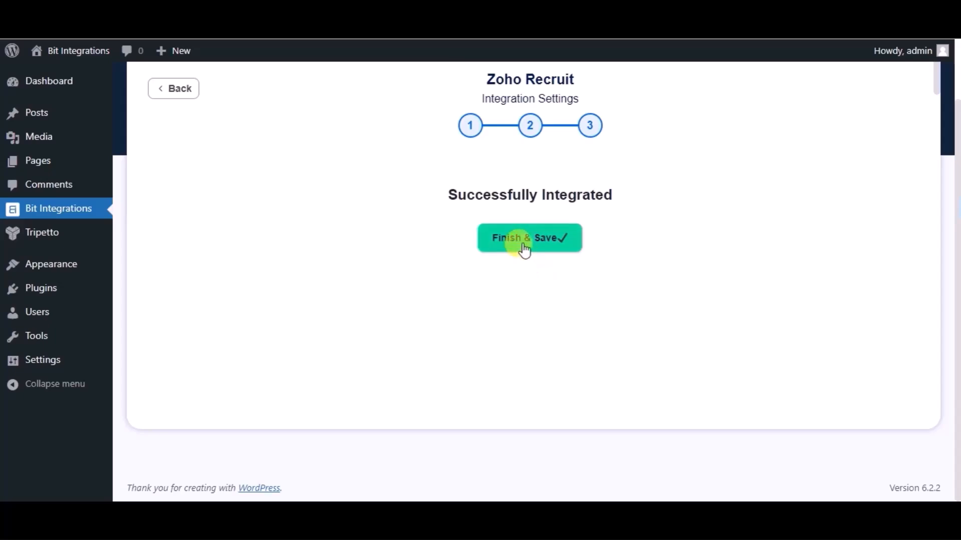
left_click(530, 238)
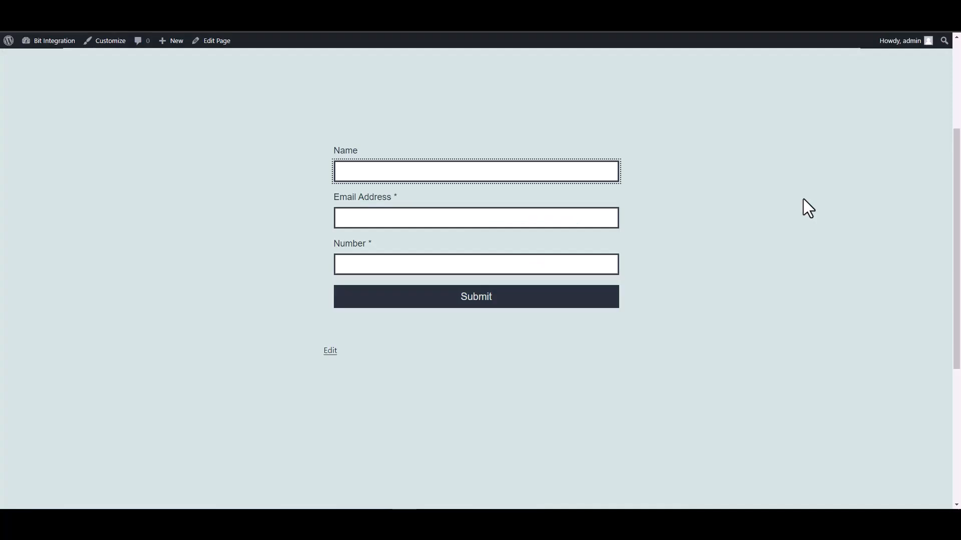
type("B")
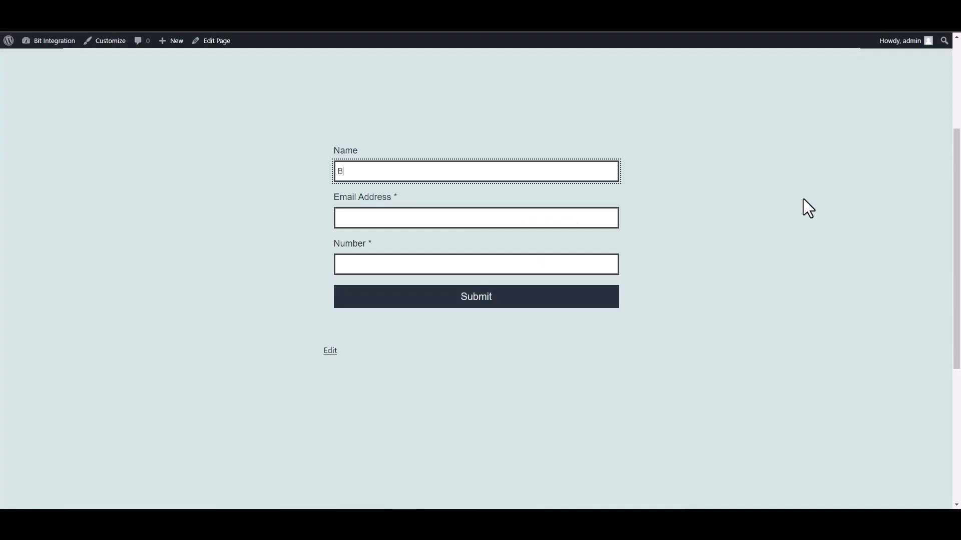
type("it")
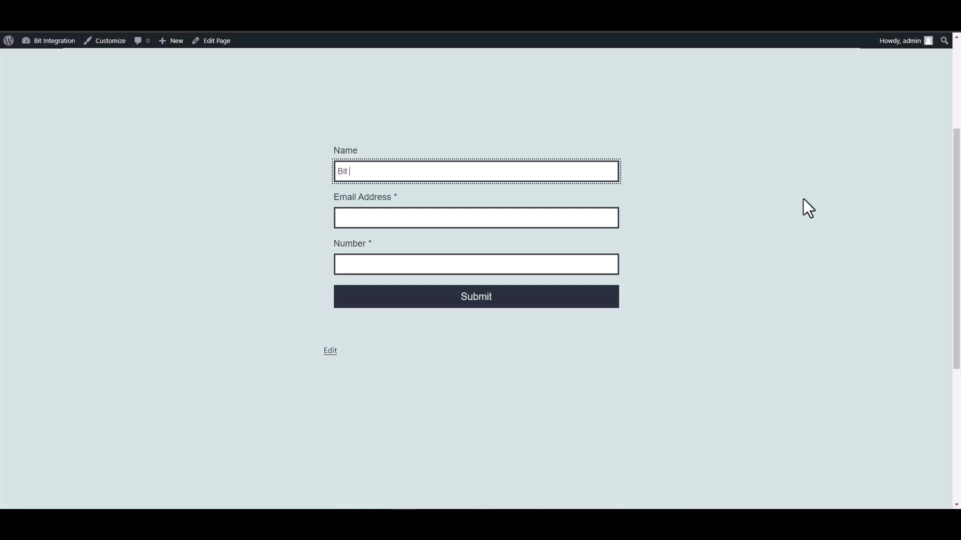
type("Integrt")
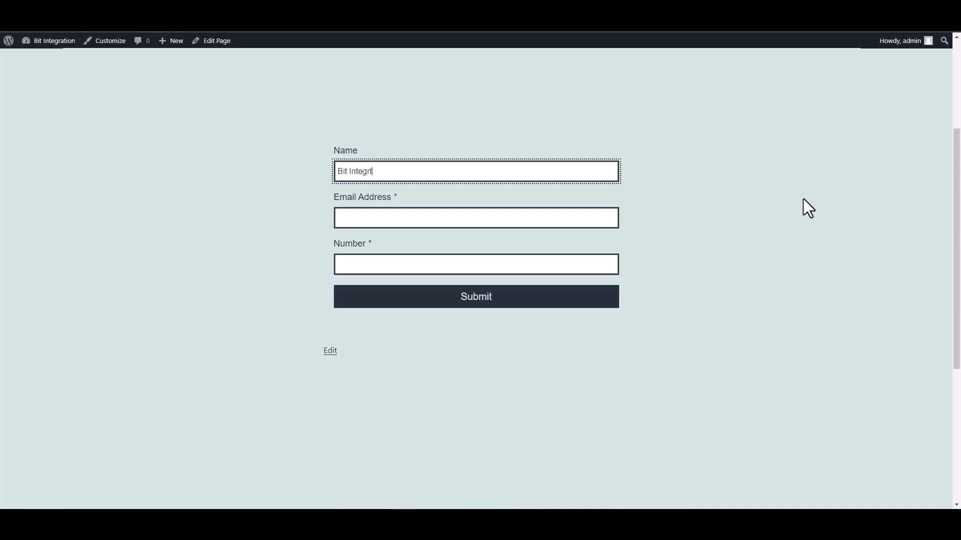
type("a")
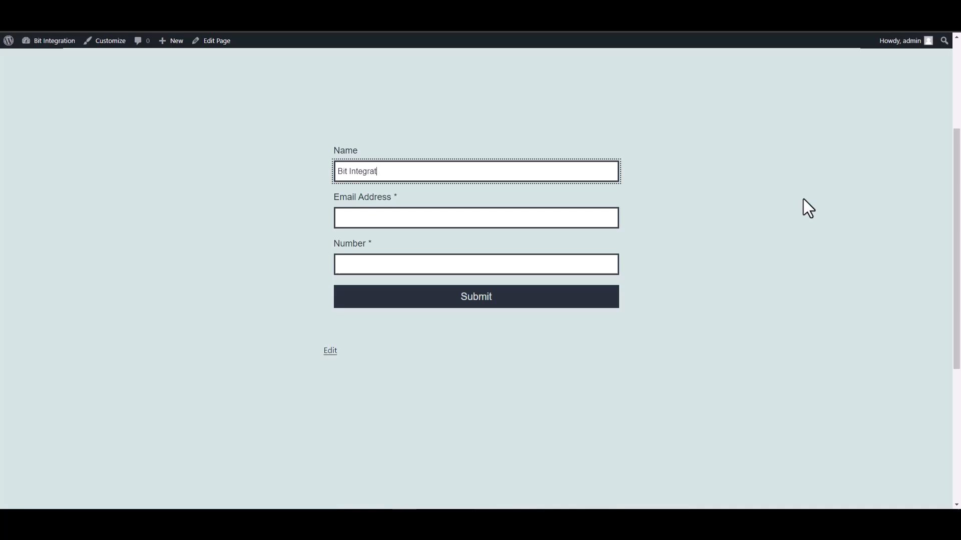
type("ions")
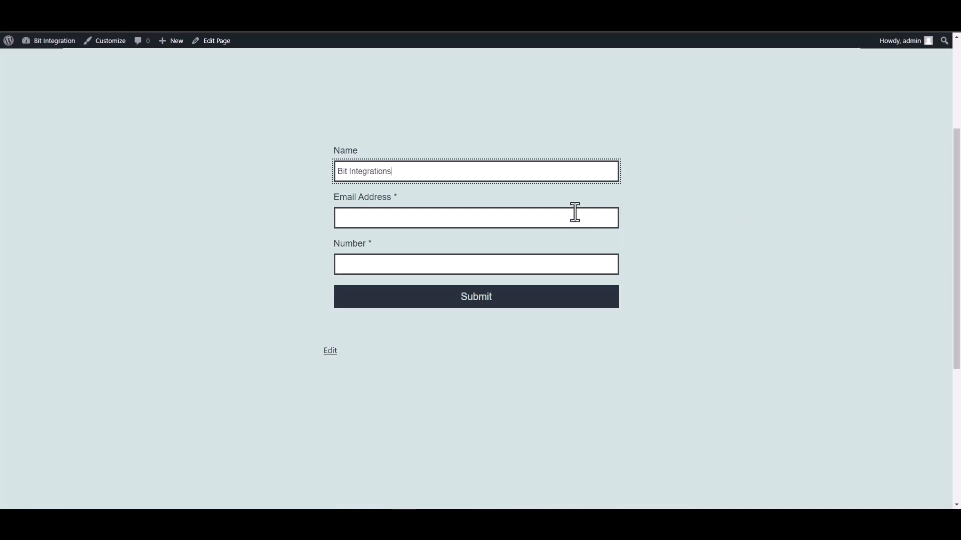
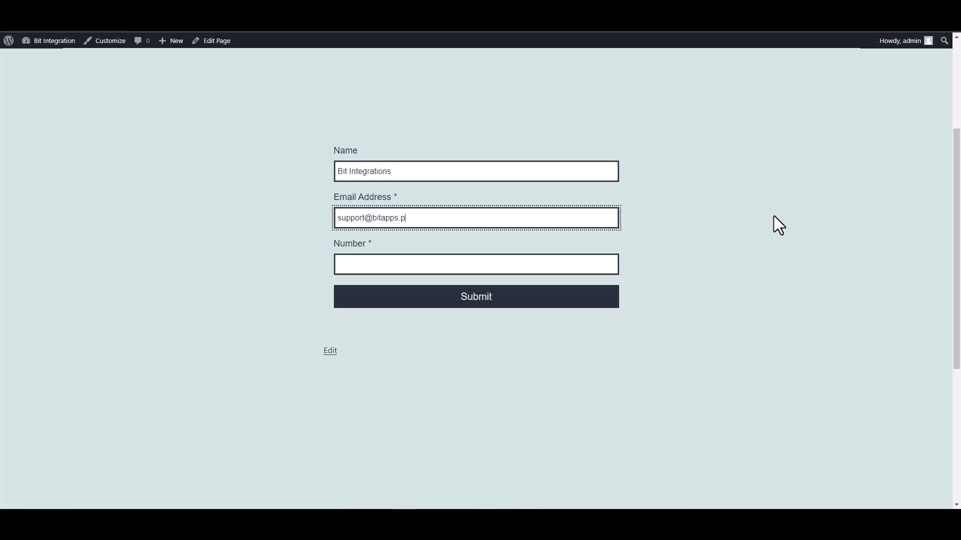
Enter 444555666 in the Number field and submit the form.
left_click(477, 264)
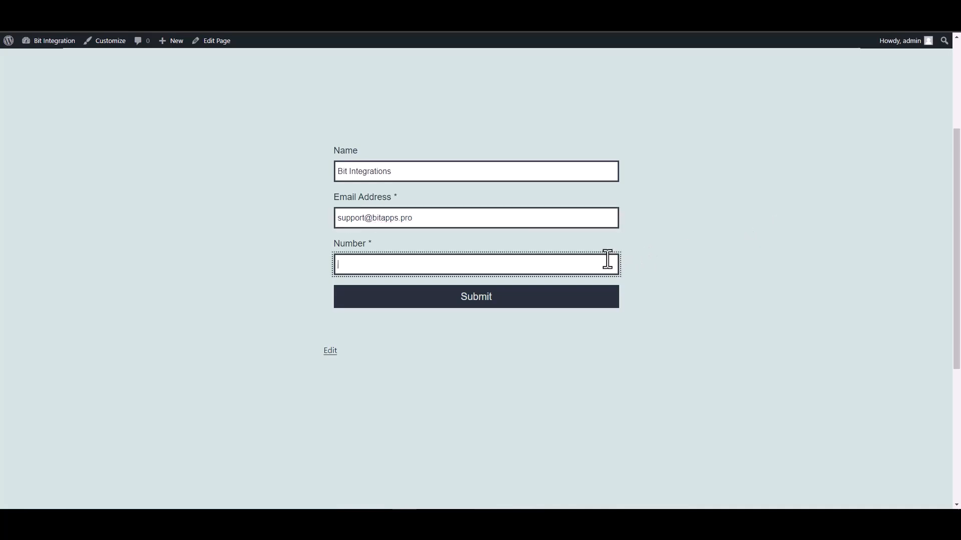
type("444555")
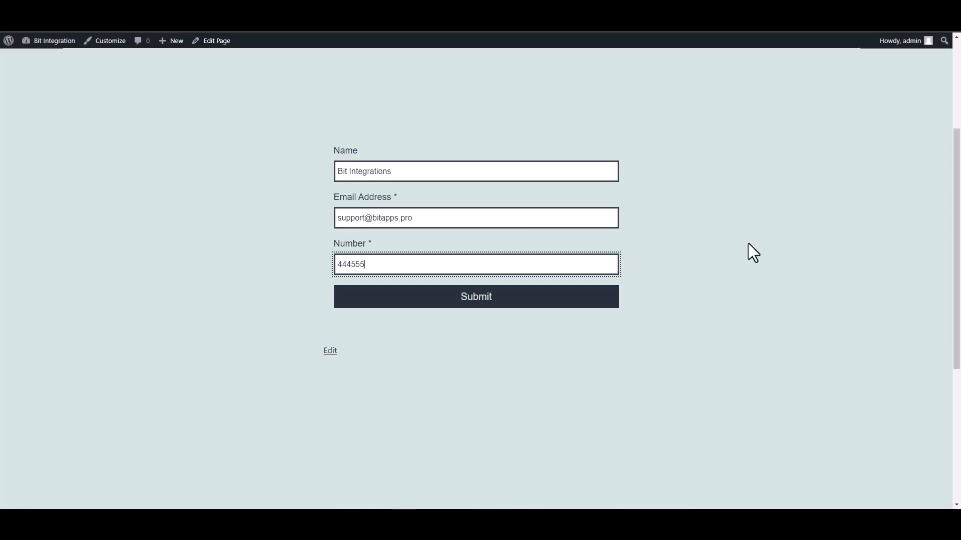
type("666")
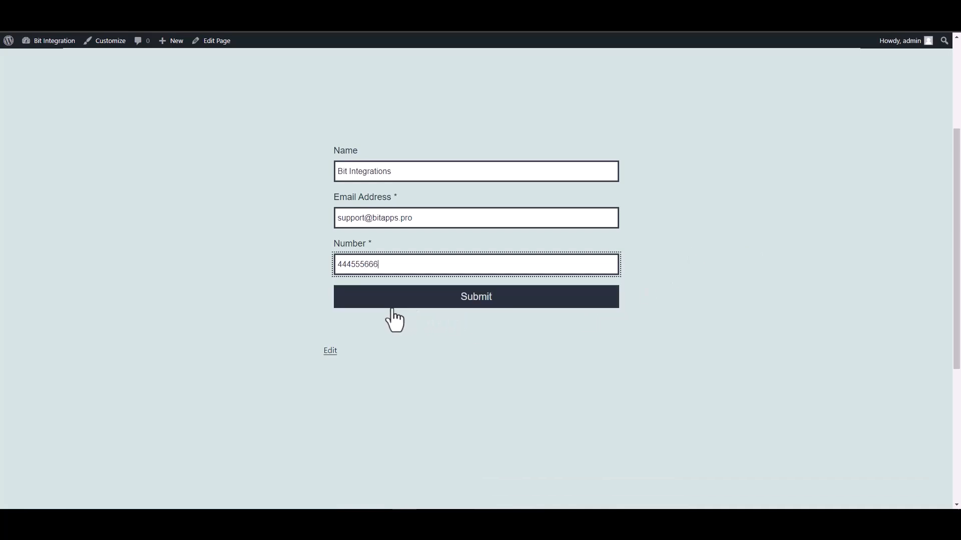
left_click(476, 297)
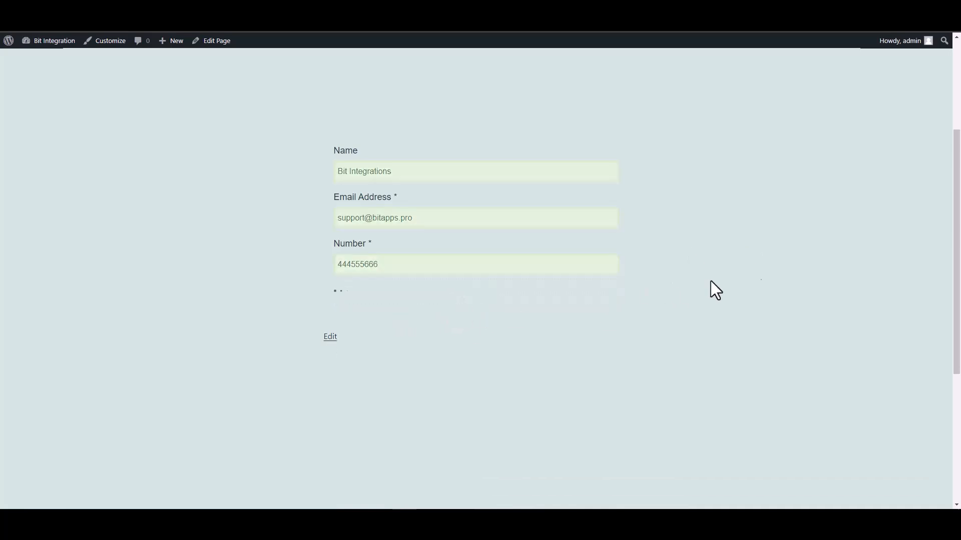